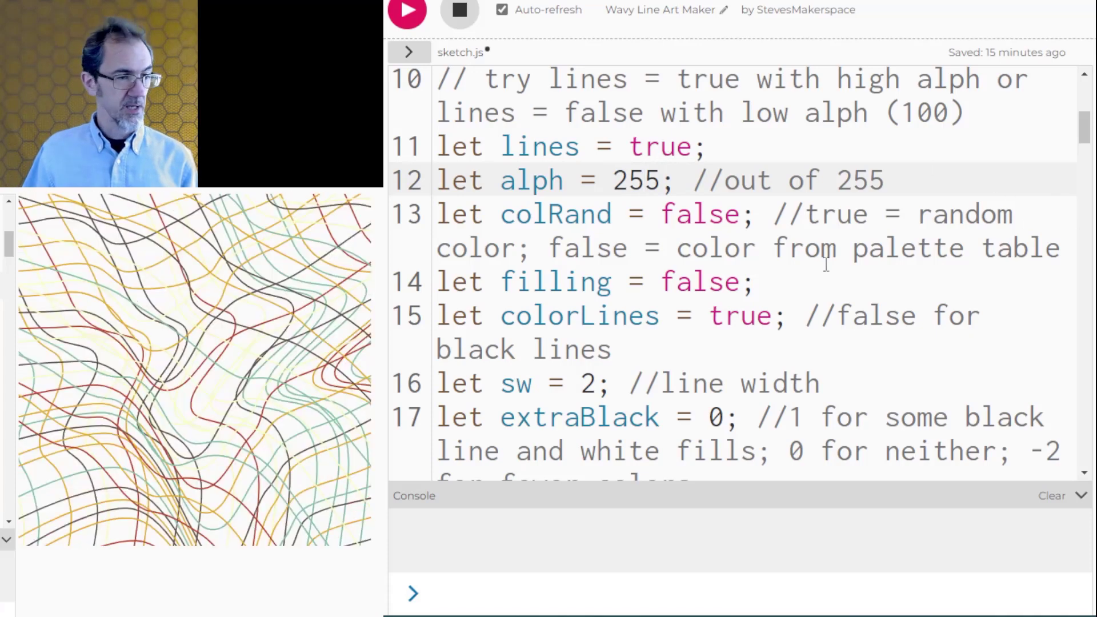
Change a Wavy Line Art Maker setting value to 40 so the preview redraws
type("40")
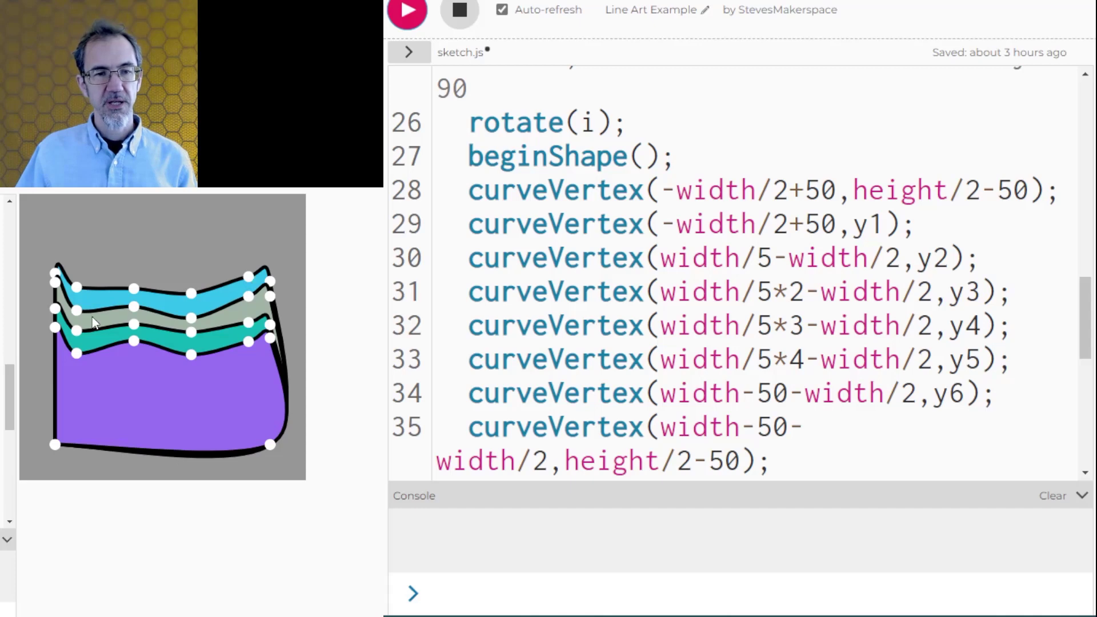
mouse_move(213, 378)
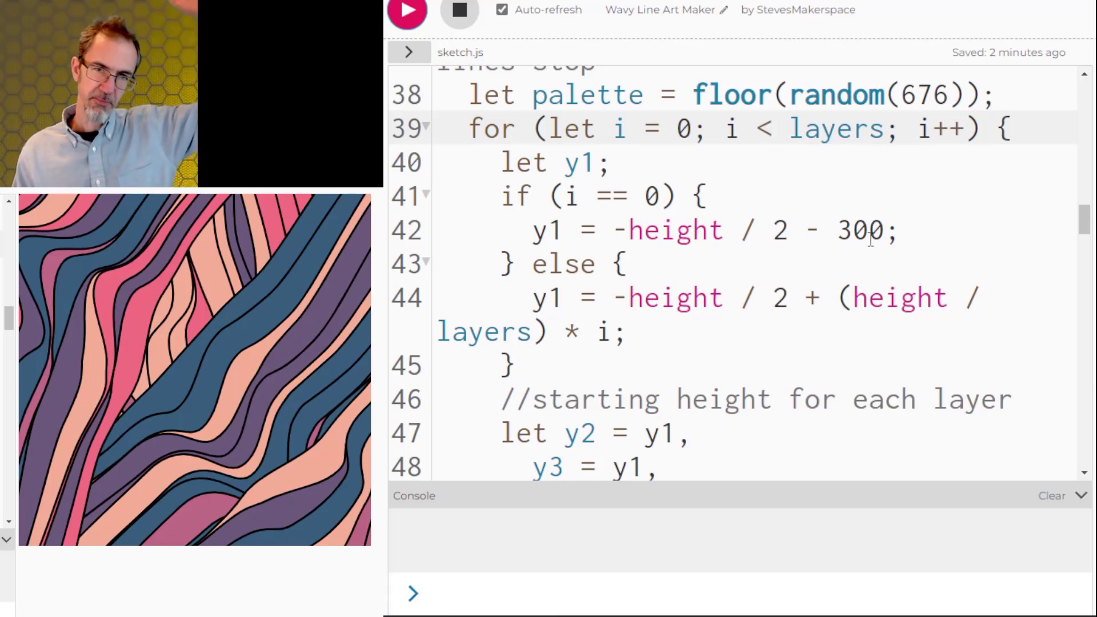
Scroll sketch.js down to the for loop over layers for the walkthrough
scroll("down", 3)
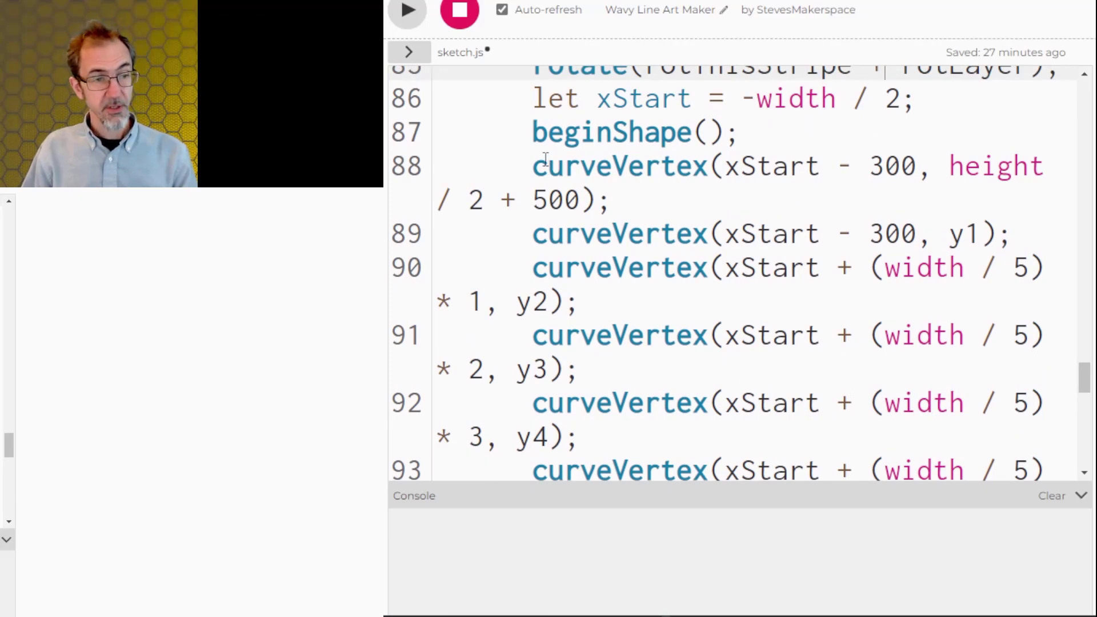
left_click(407, 12)
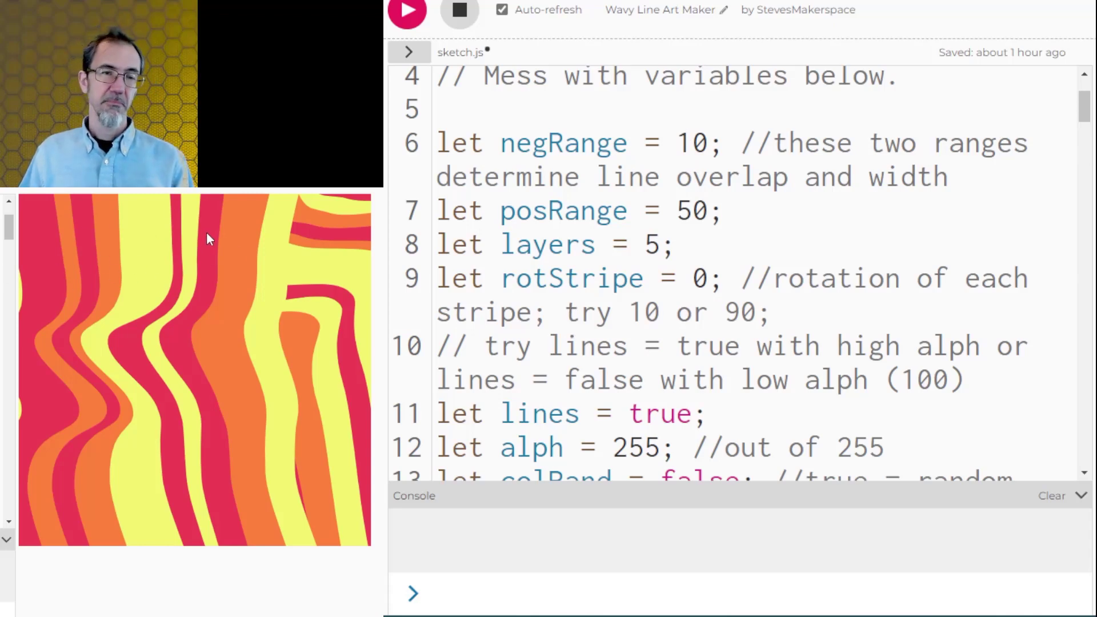